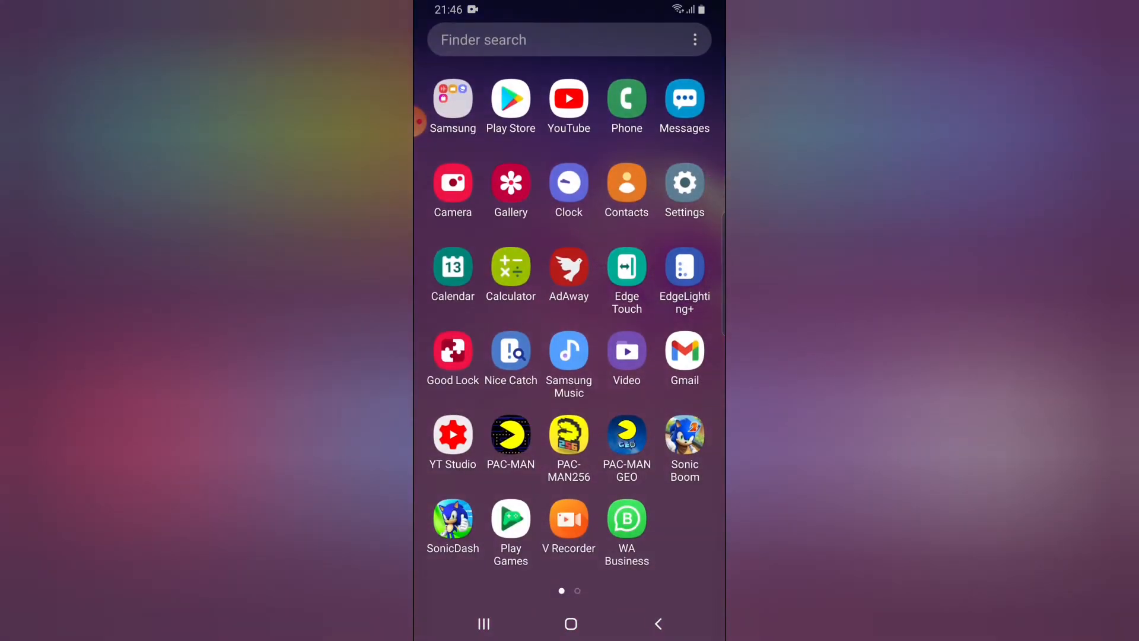
# Reach the Business tools page from the WhatsApp Business options menu
pyautogui.click(627, 520)
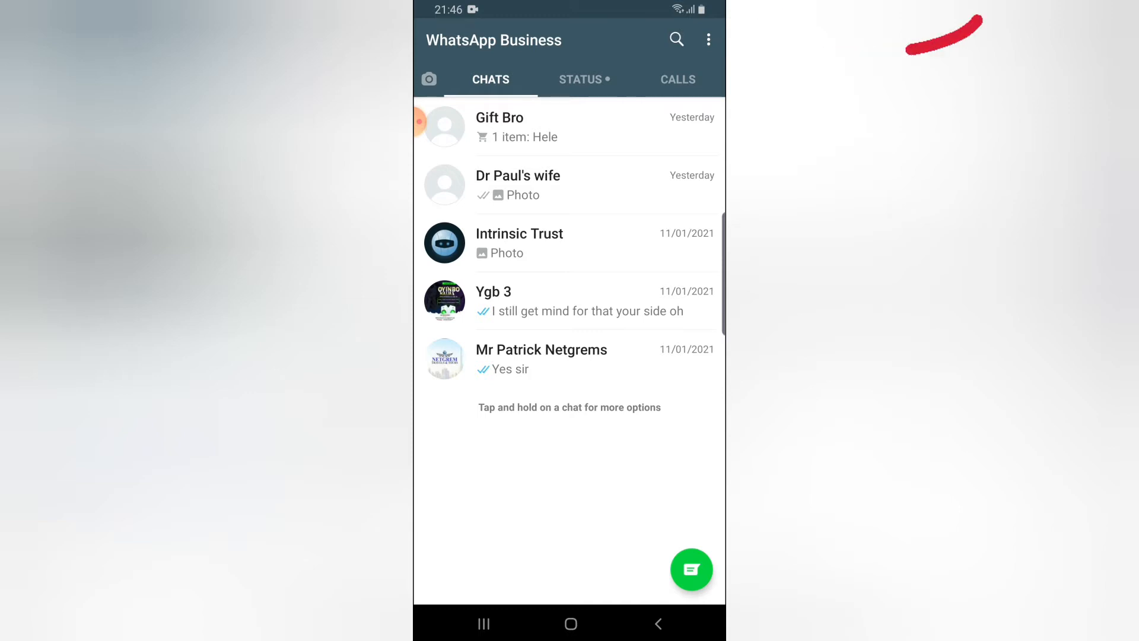
pyautogui.click(707, 39)
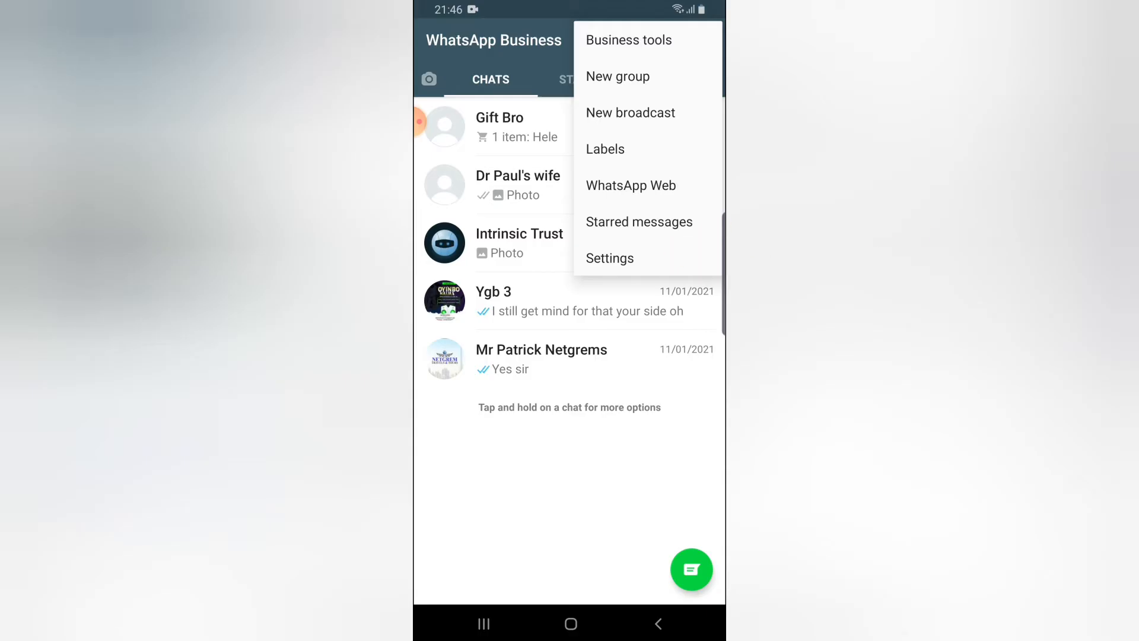
pyautogui.click(610, 258)
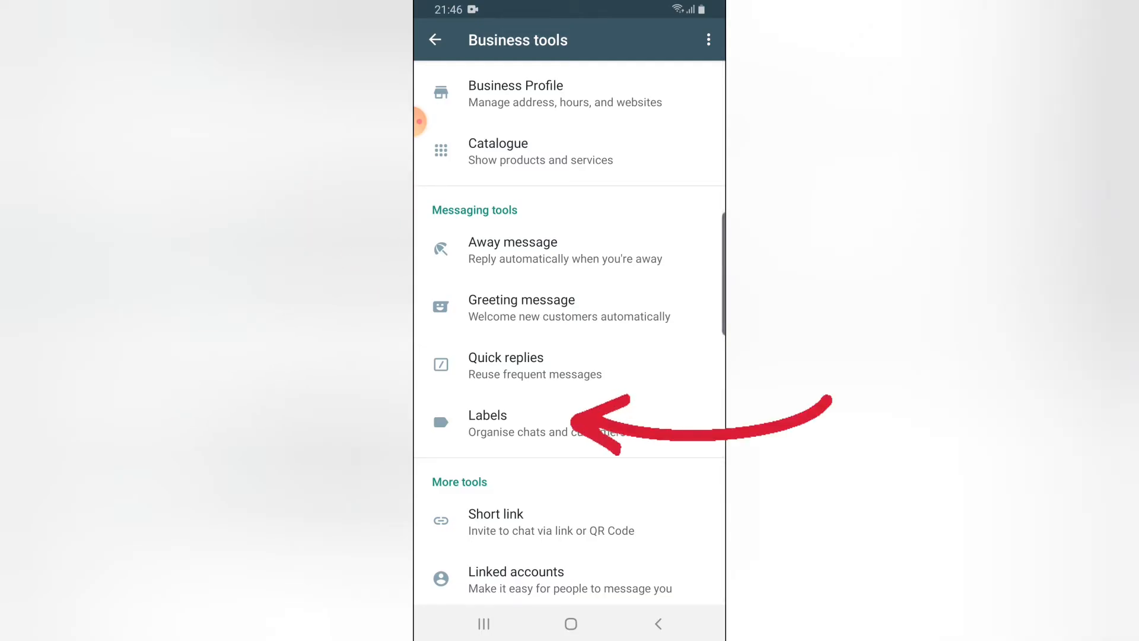
# Create a new label named 'Best customer' in the Labels manager and return to chats
pyautogui.click(488, 423)
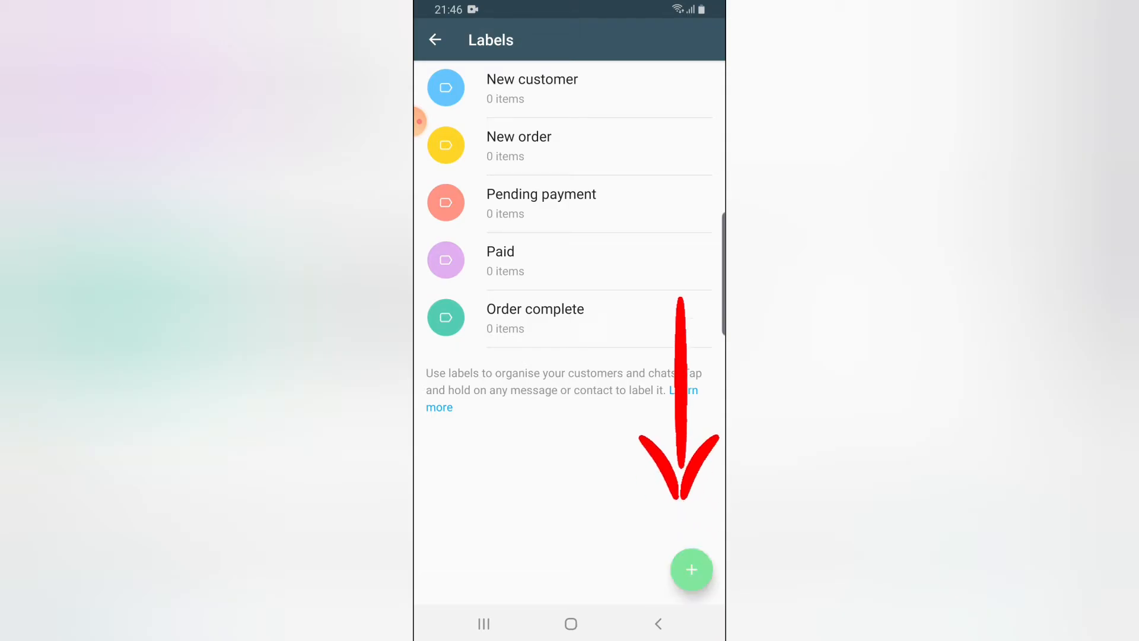
pyautogui.click(691, 568)
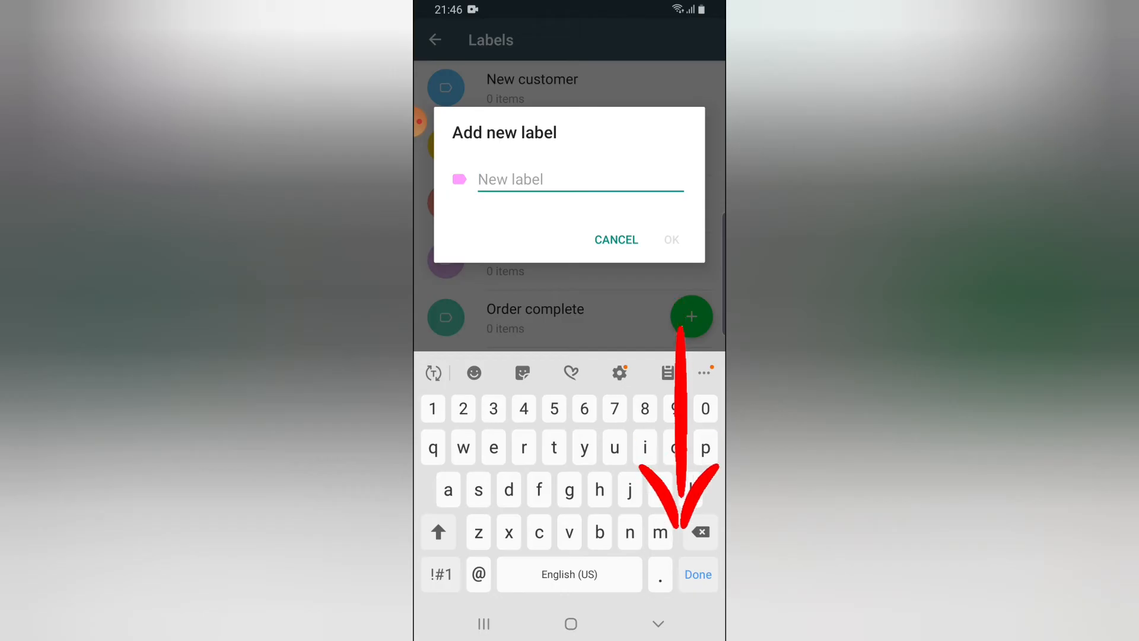
pyautogui.click(438, 531)
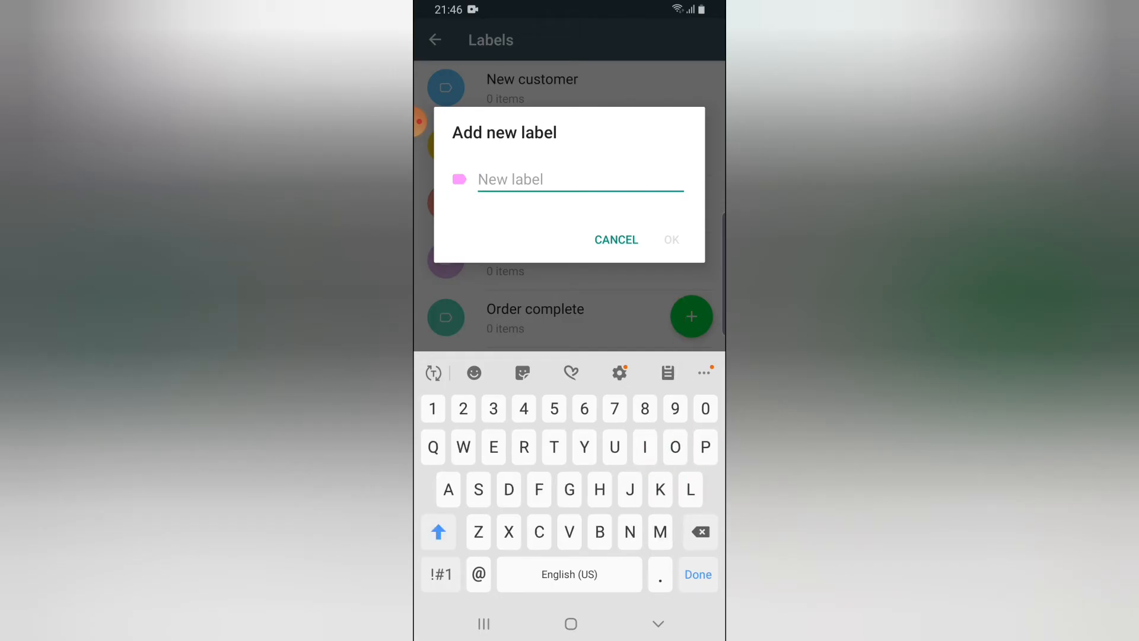
pyautogui.write('Best cus')
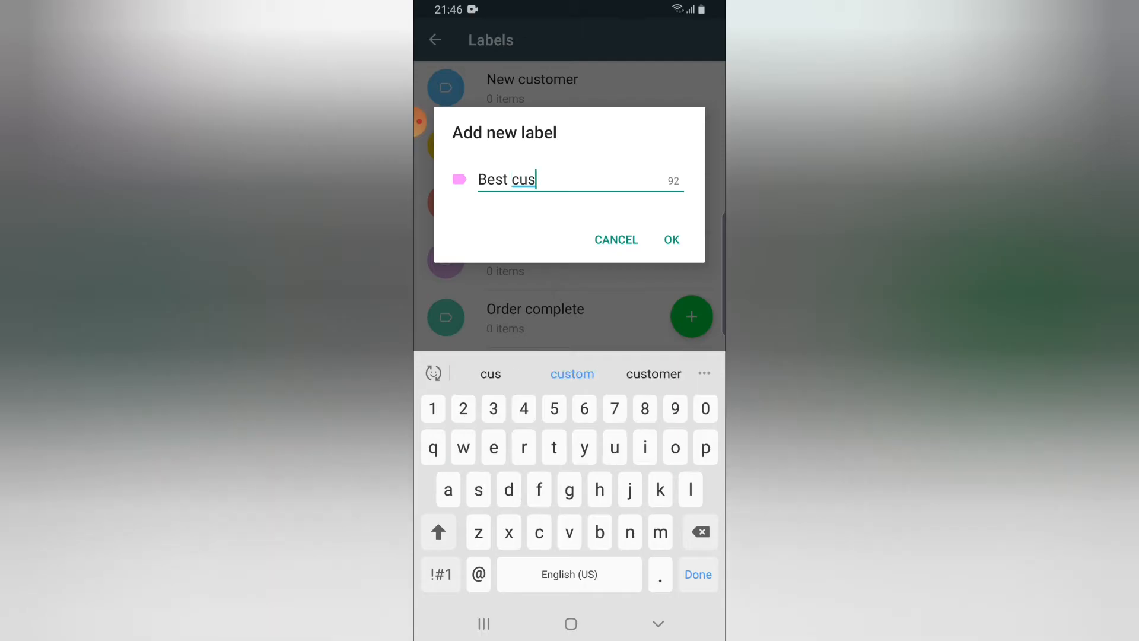
pyautogui.click(652, 374)
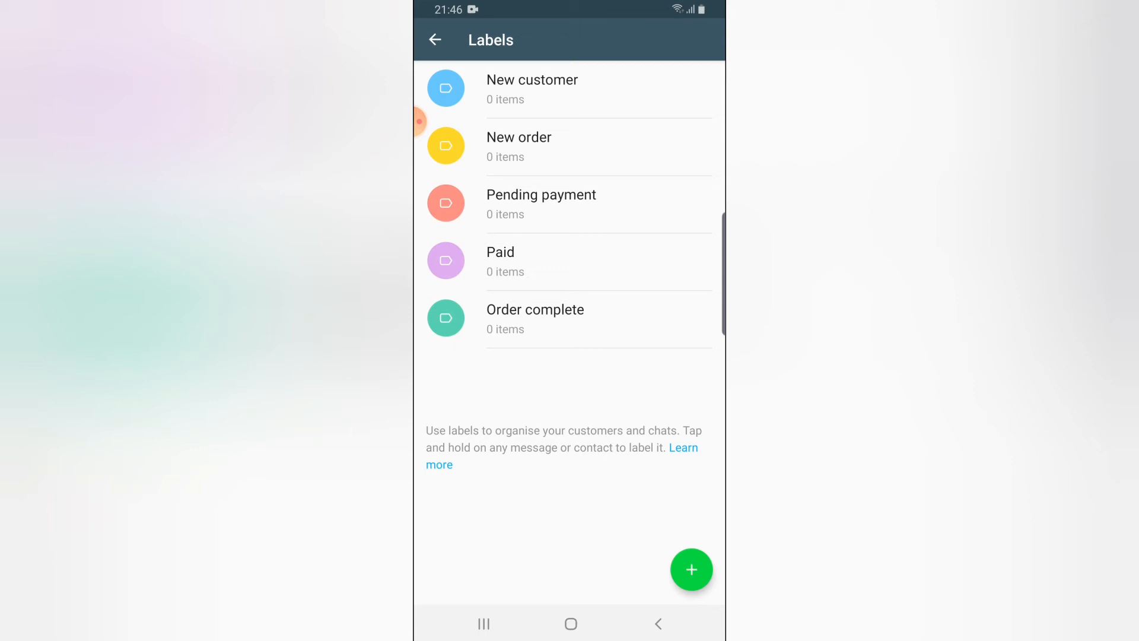
pyautogui.click(691, 569)
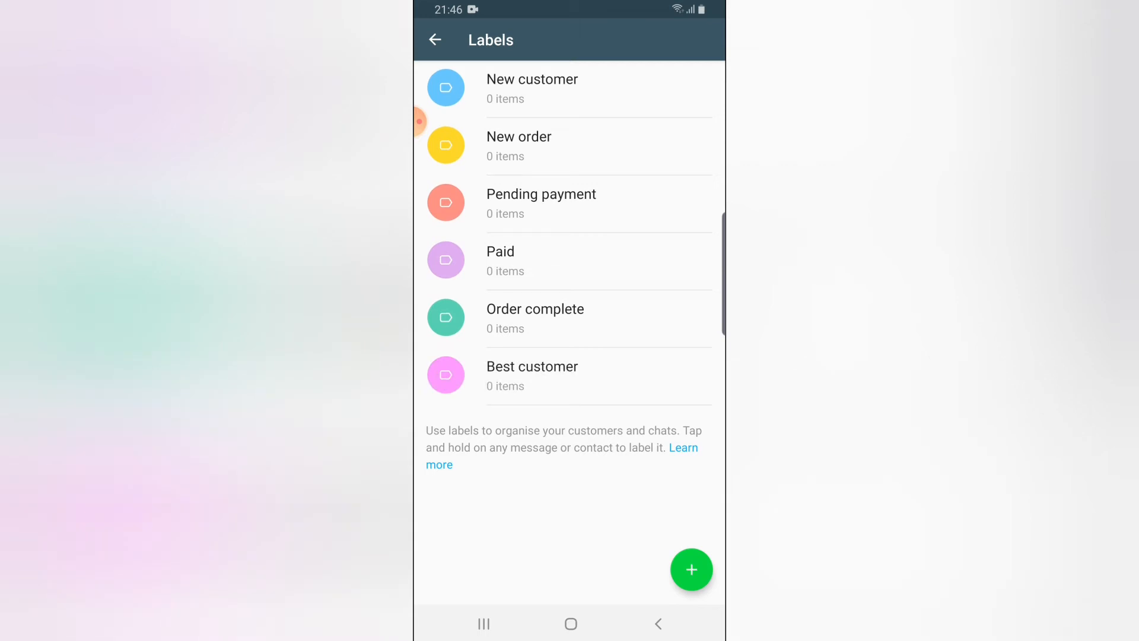
pyautogui.click(434, 40)
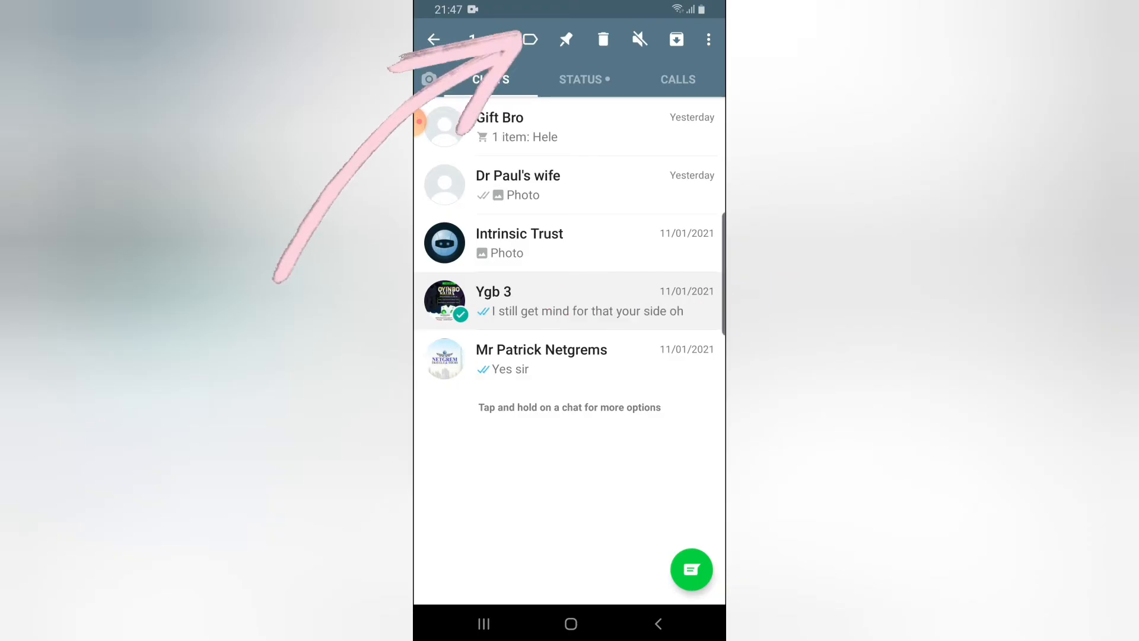
# Tag the fourth chat (Ygb 3) with the Paid label and select the third chat
pyautogui.click(529, 40)
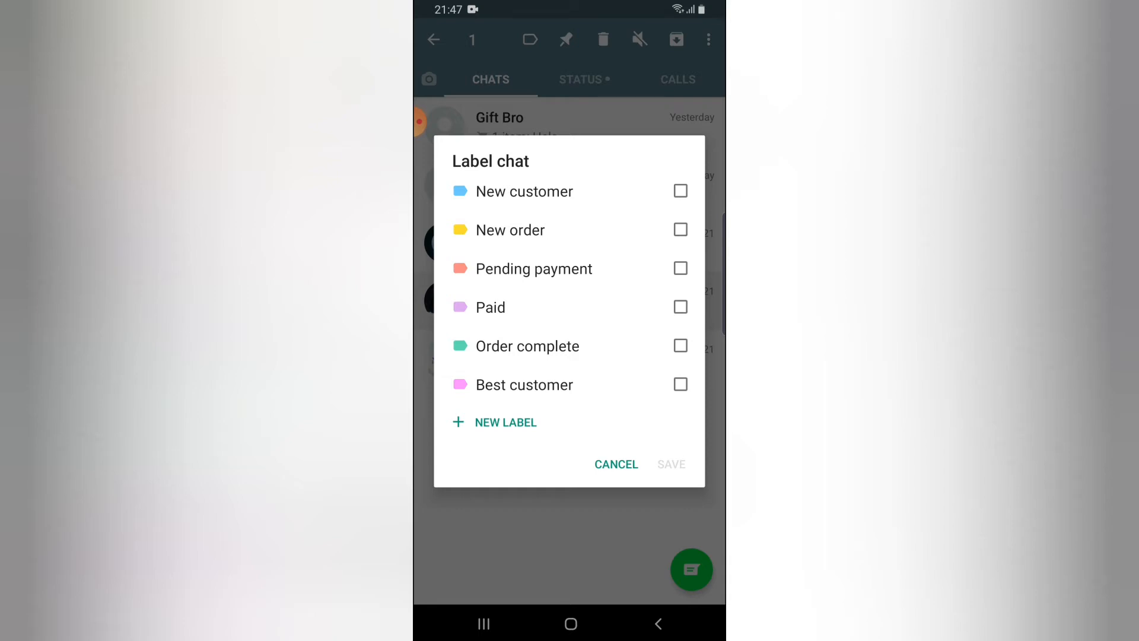
pyautogui.click(680, 306)
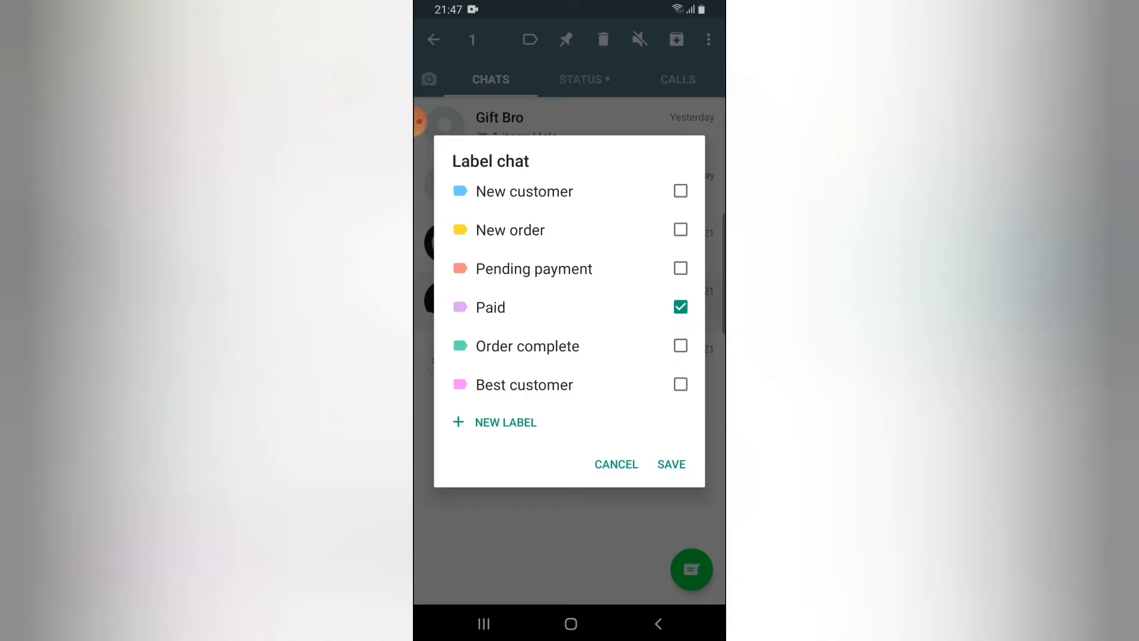
pyautogui.click(669, 463)
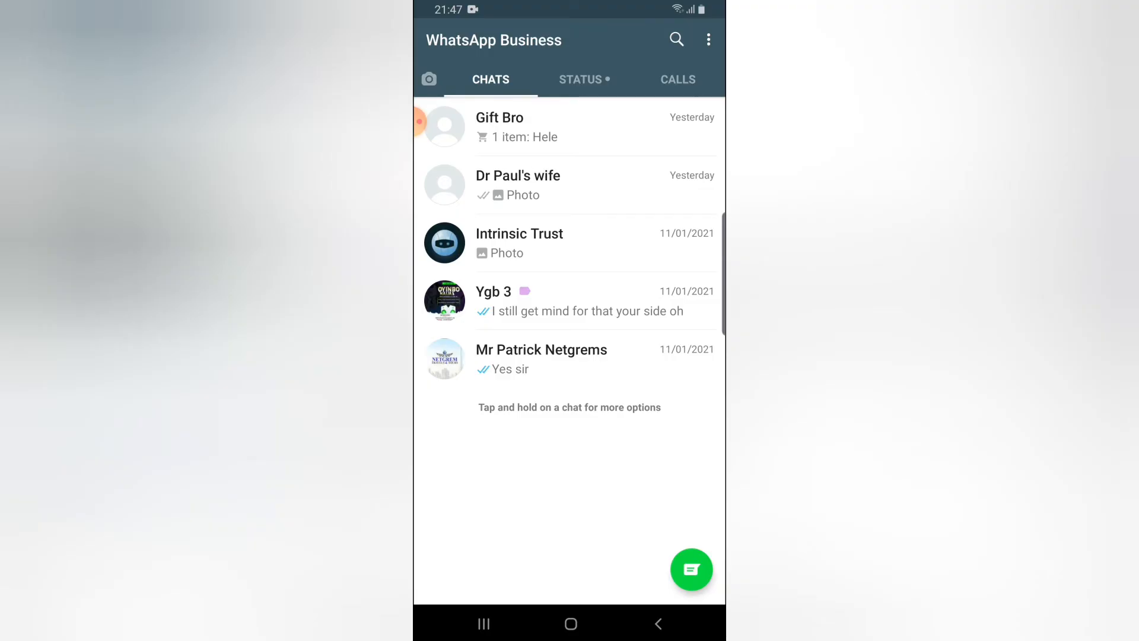
pyautogui.click(568, 242)
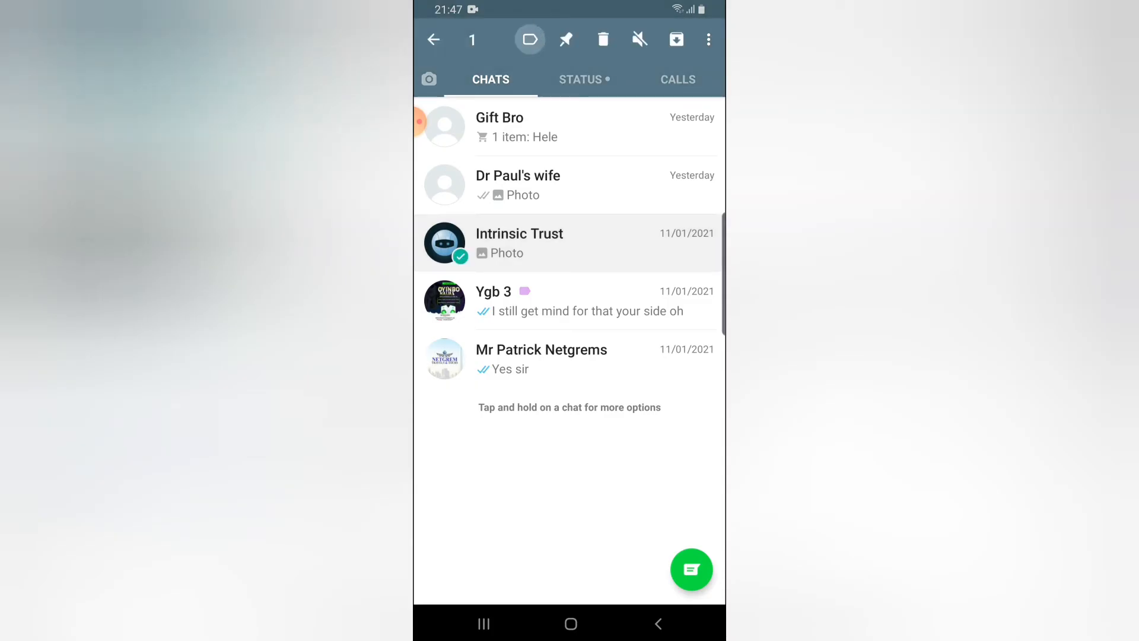
# Tag the Intrinsic Trust chat with the Pending payment label
pyautogui.click(529, 39)
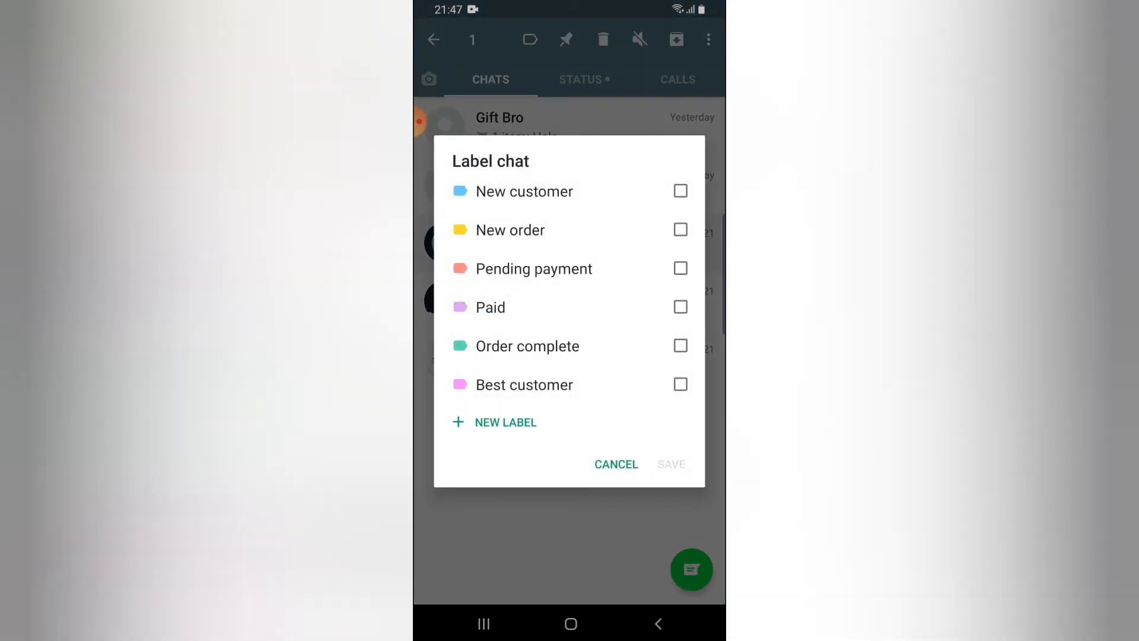
pyautogui.click(669, 464)
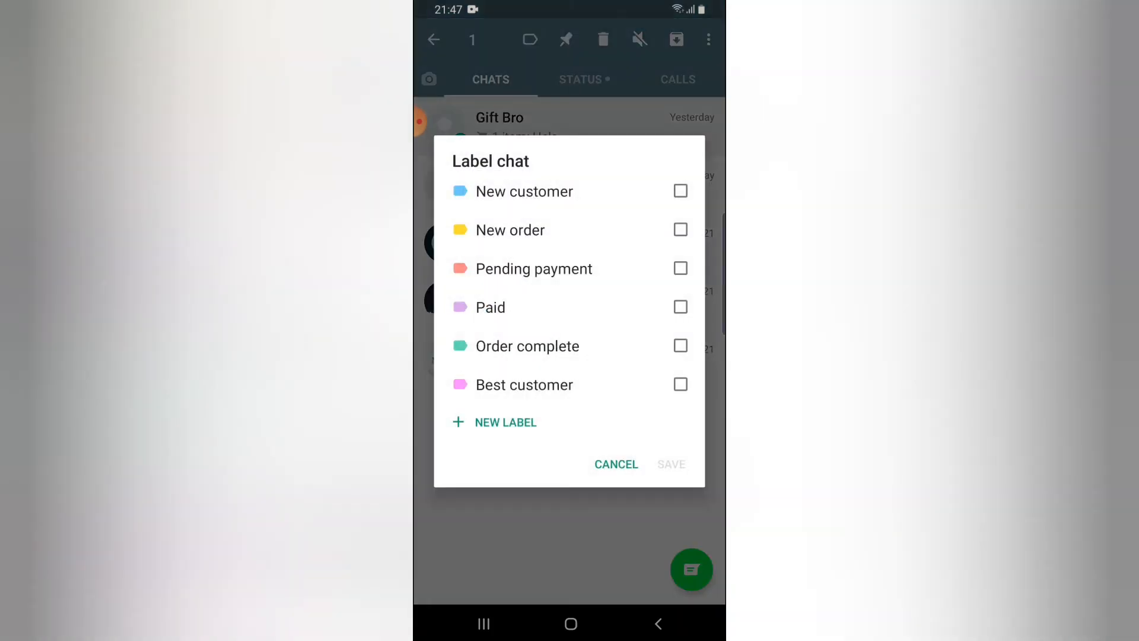
pyautogui.click(669, 464)
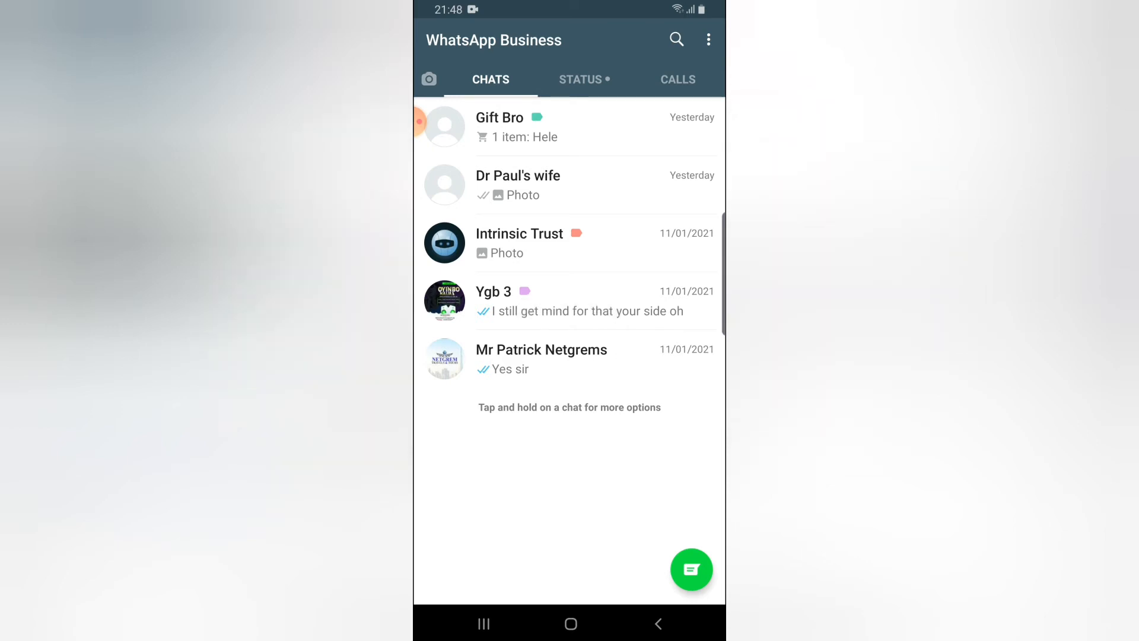
pyautogui.click(707, 39)
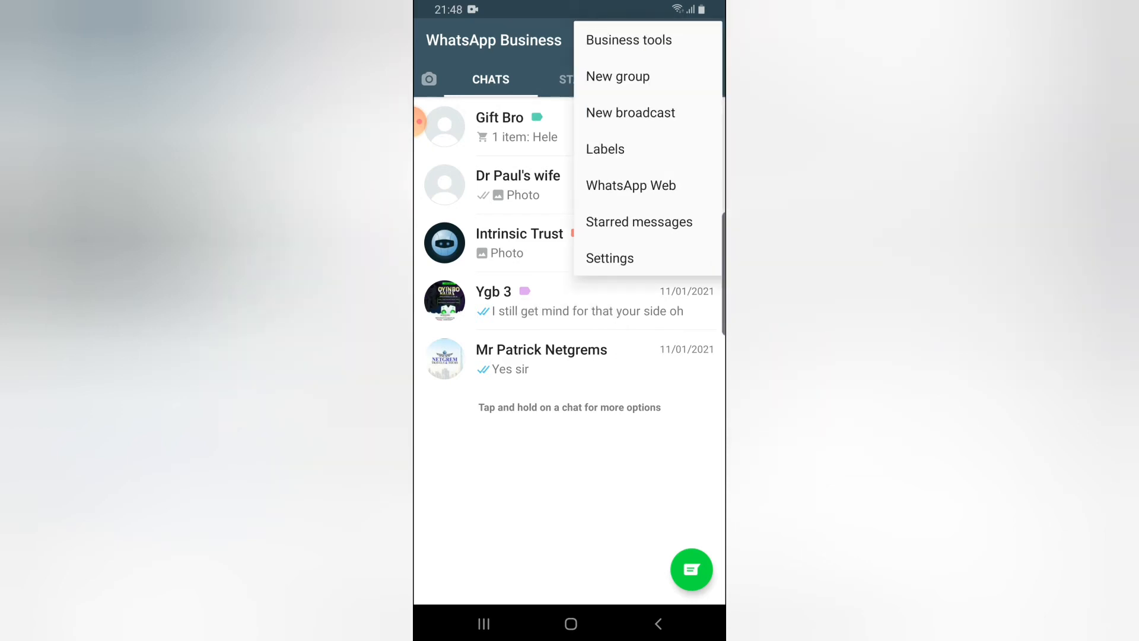
pyautogui.click(605, 150)
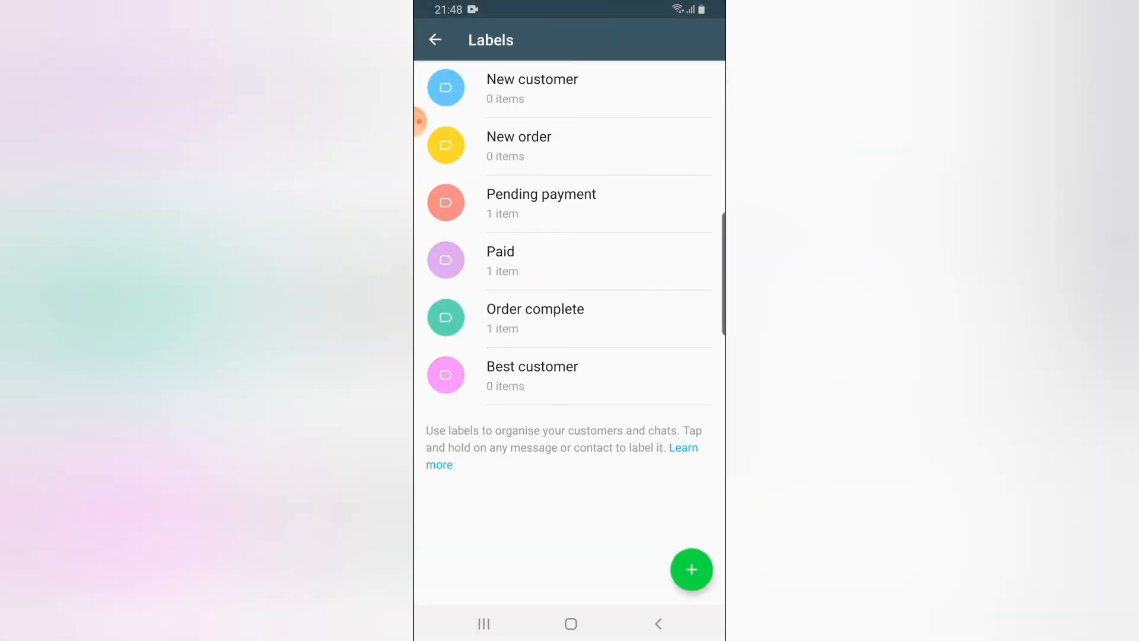
pyautogui.click(535, 318)
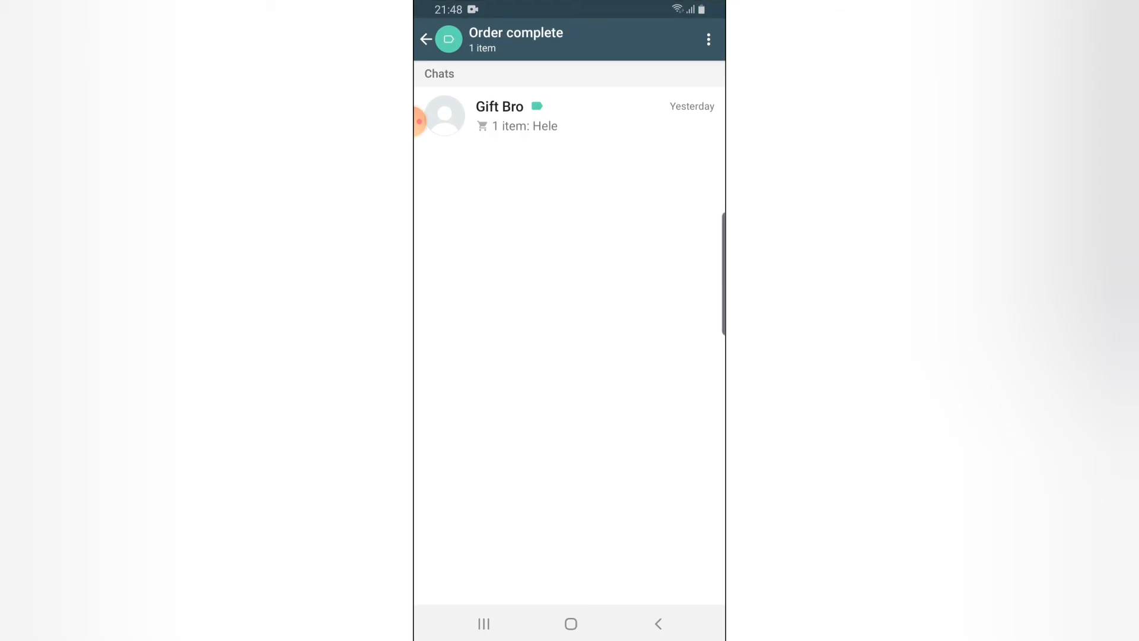
pyautogui.click(426, 39)
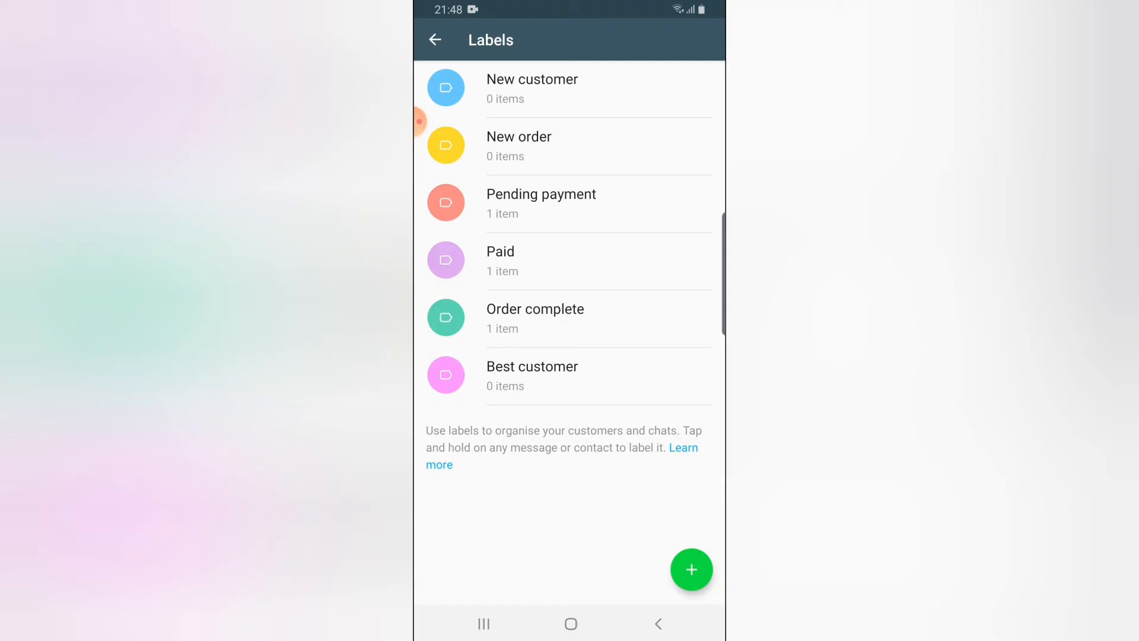
pyautogui.click(541, 259)
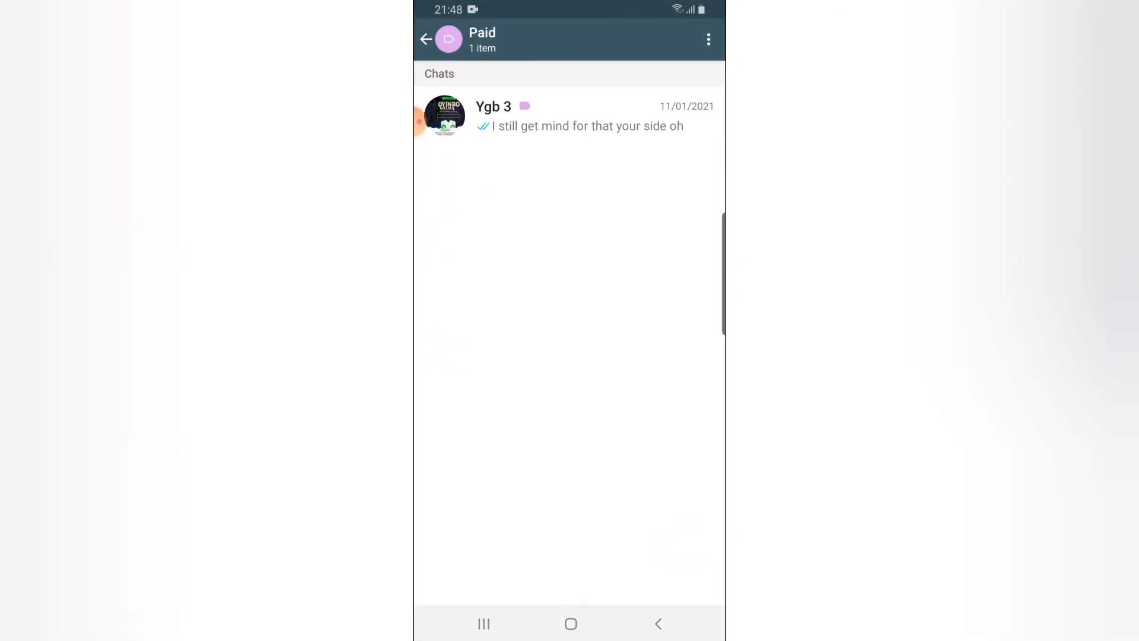
pyautogui.click(426, 39)
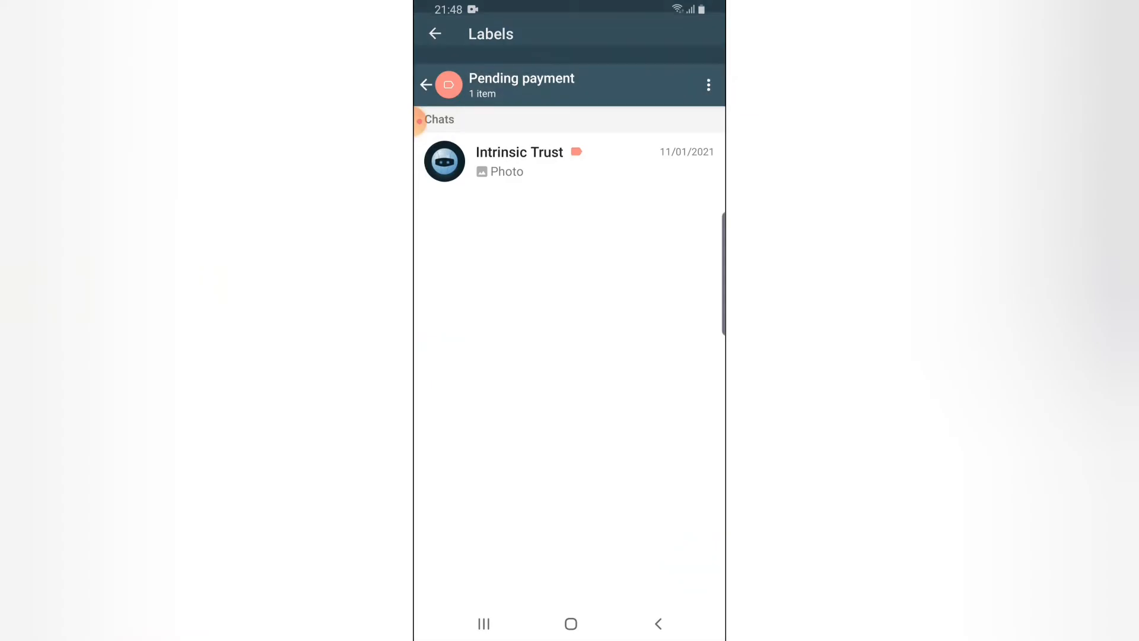
pyautogui.click(434, 84)
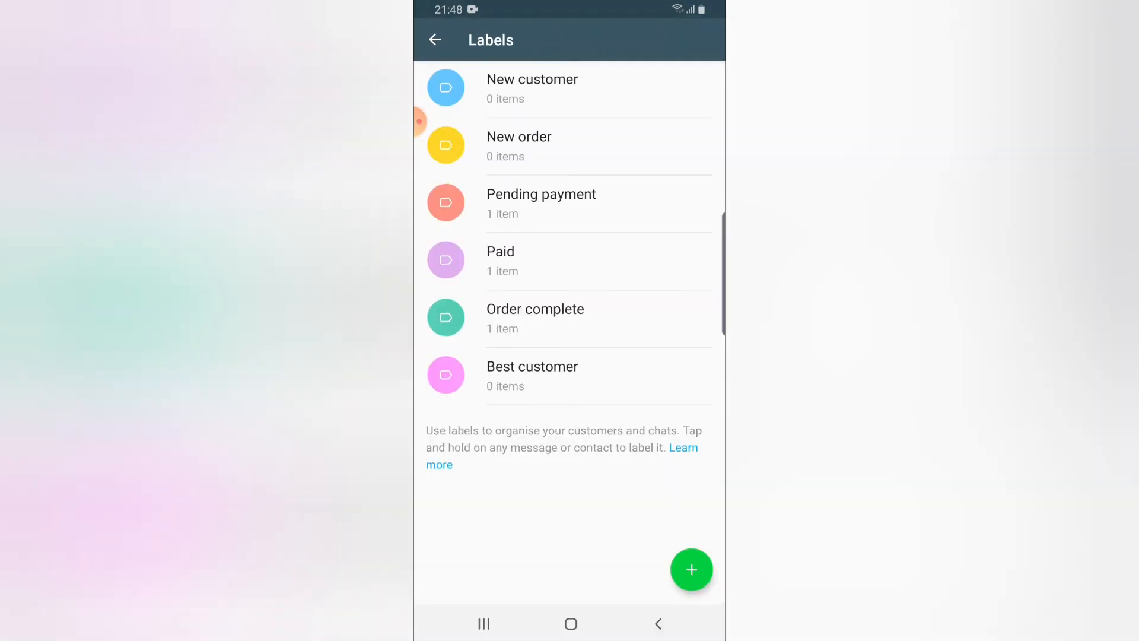
pyautogui.click(434, 39)
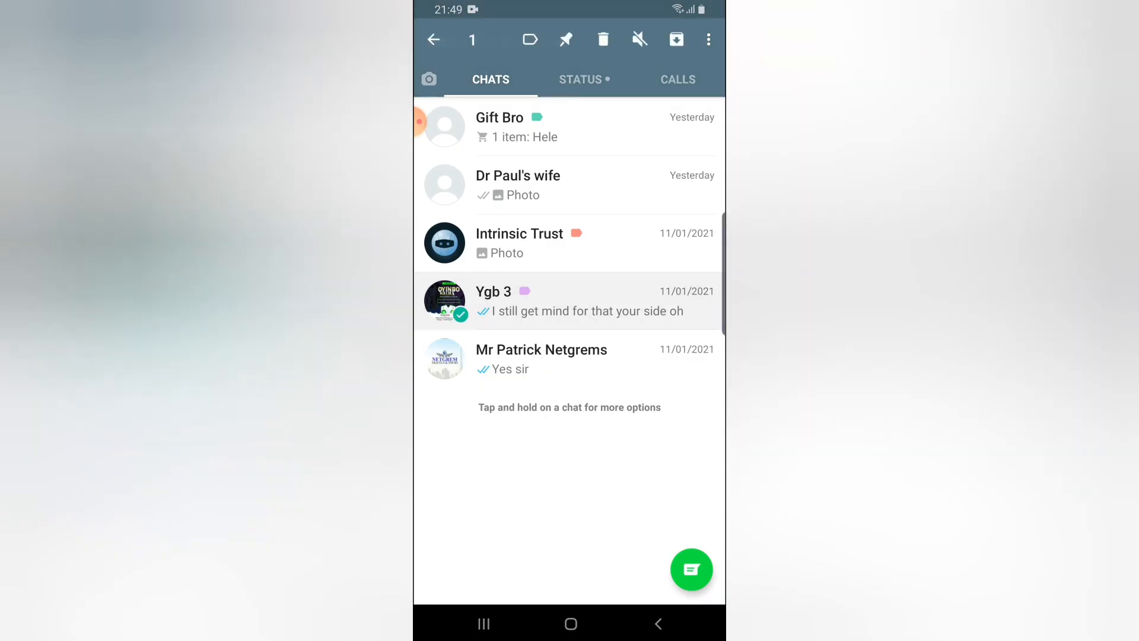
pyautogui.click(529, 39)
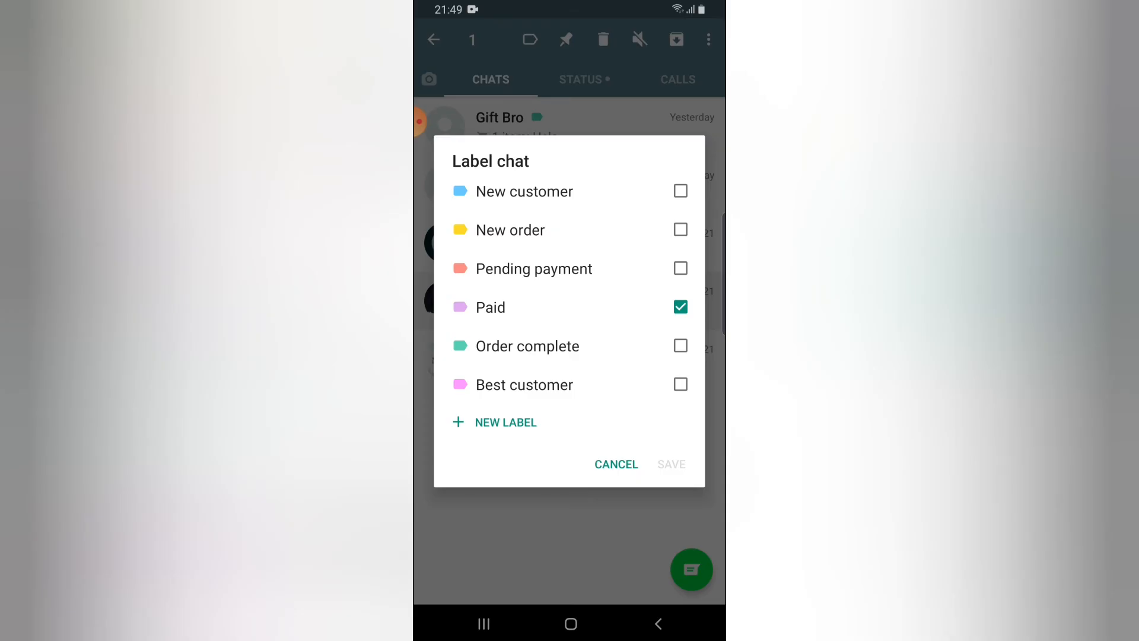
pyautogui.click(505, 422)
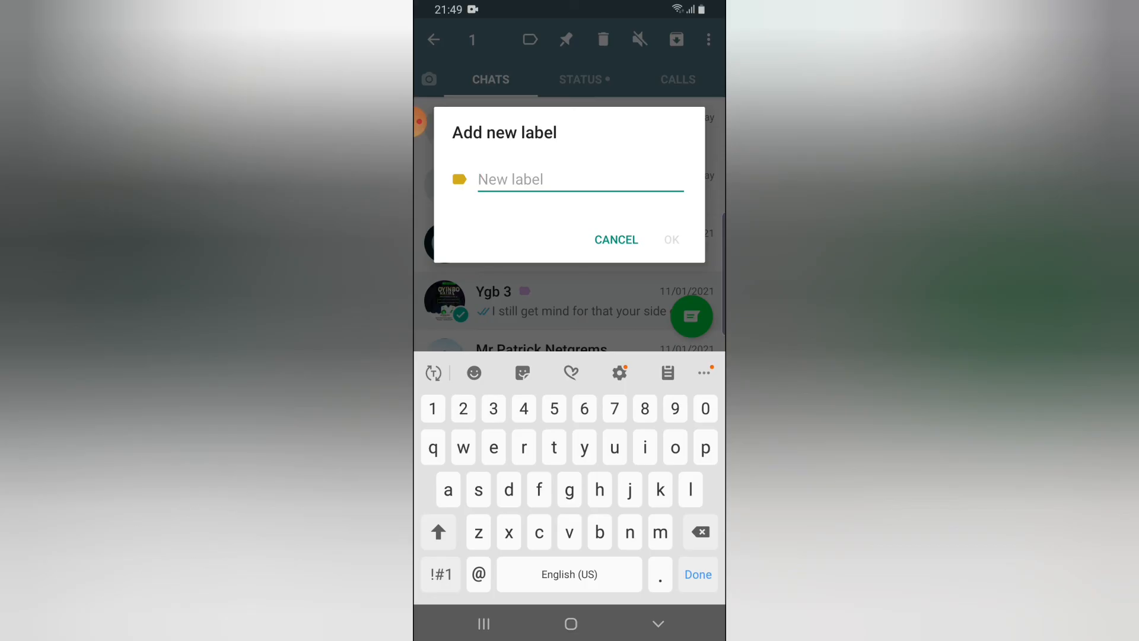
pyautogui.click(615, 239)
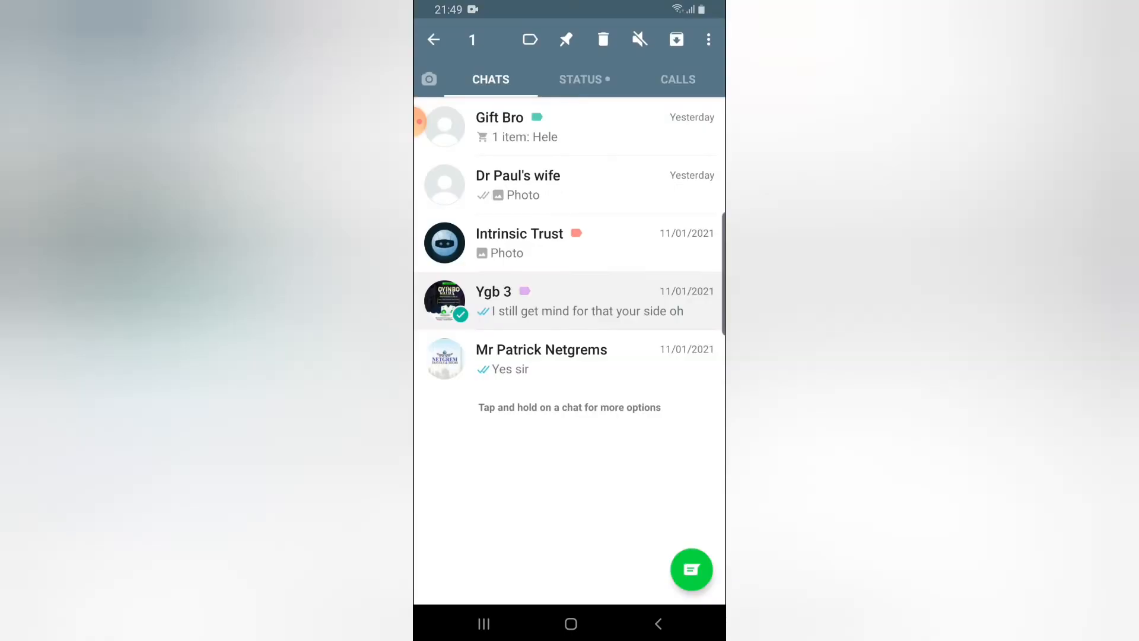